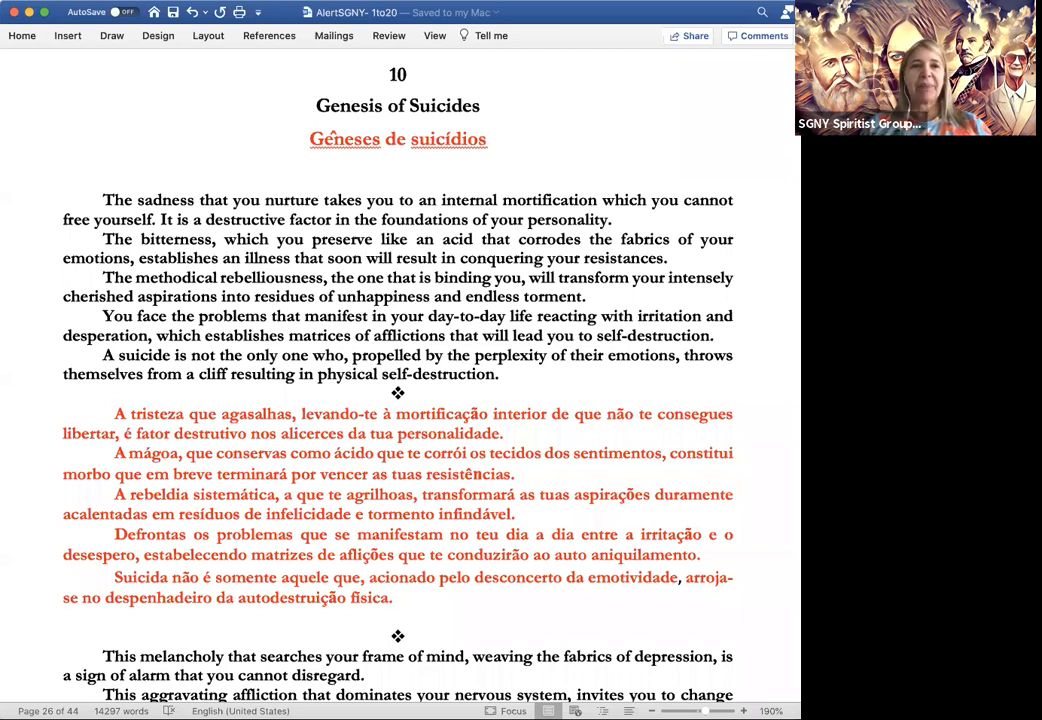
- Scroll the document to the melancholy and depression paragraphs with their red Portuguese translation
scroll("up", 3)
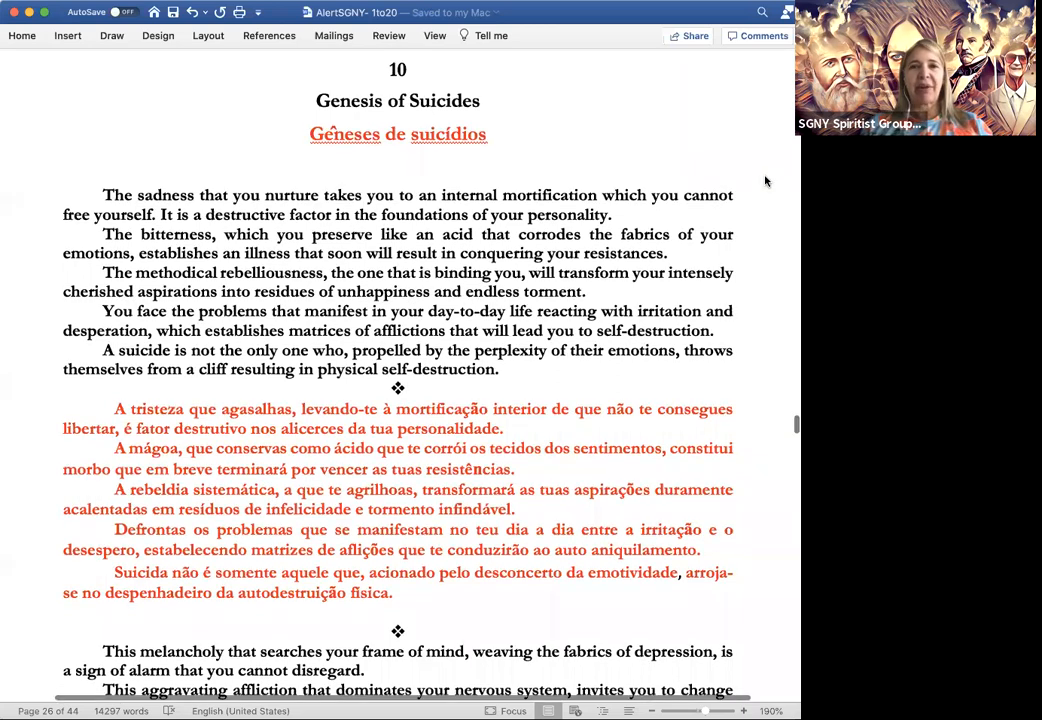
scroll("down", 3)
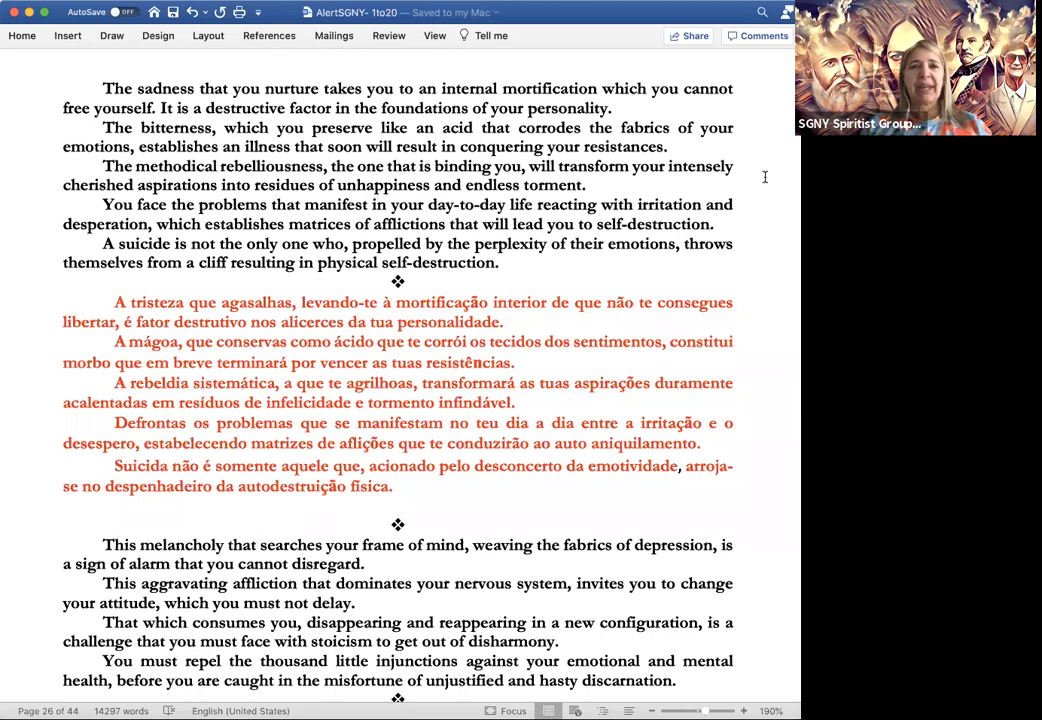
scroll("up", 3)
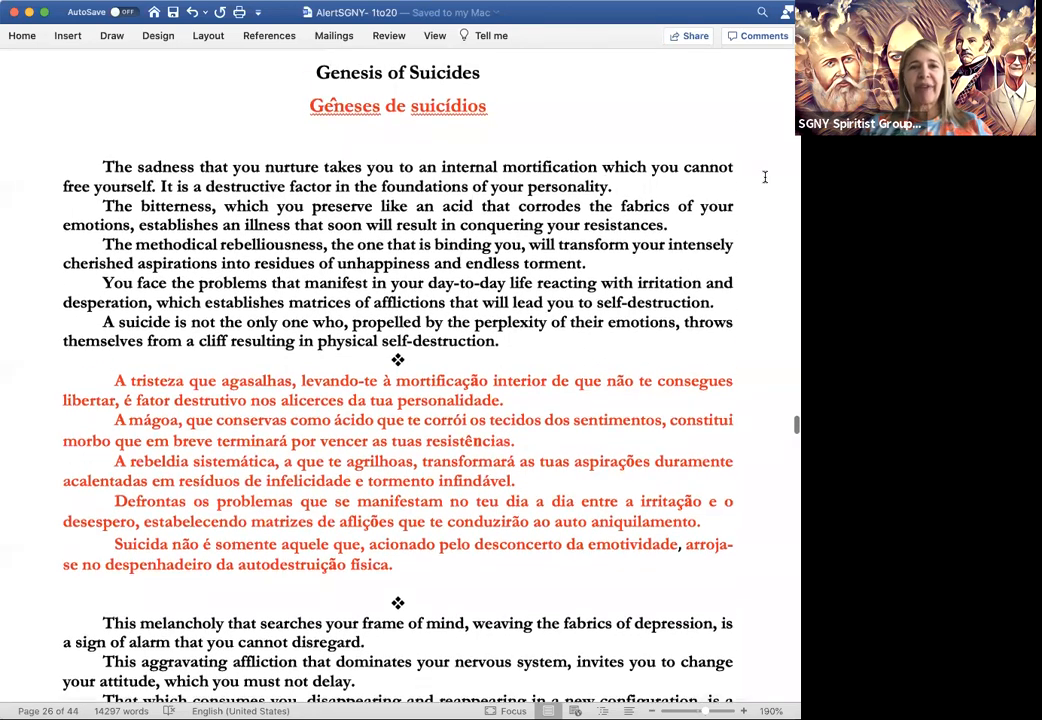
scroll("up", 3)
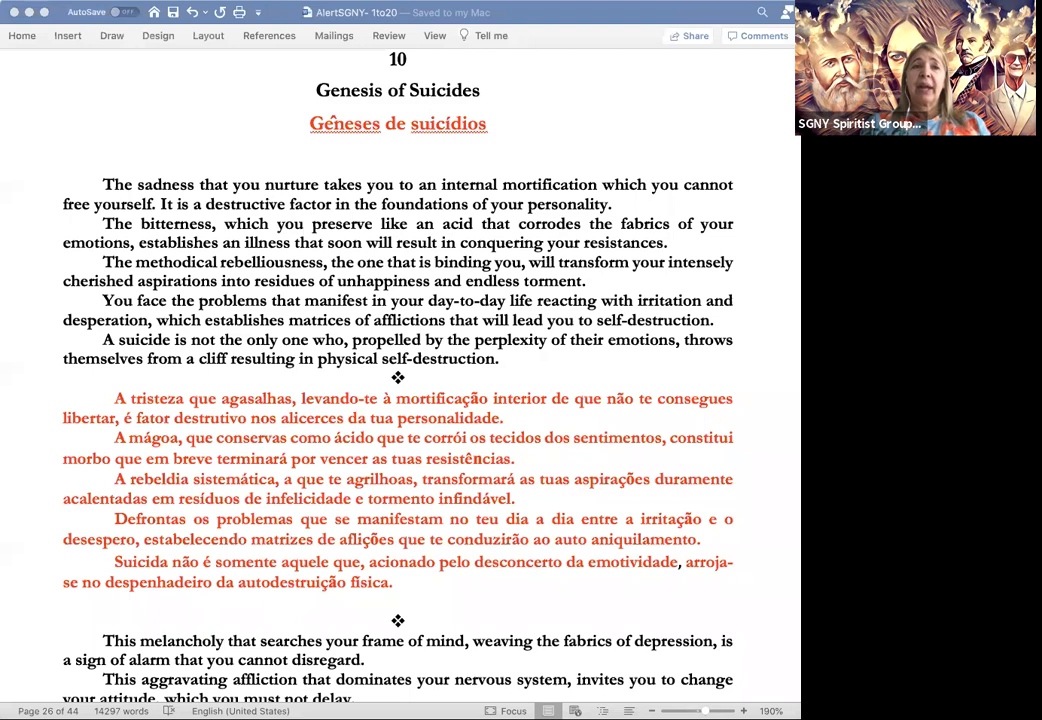
mouse_move(80, 172)
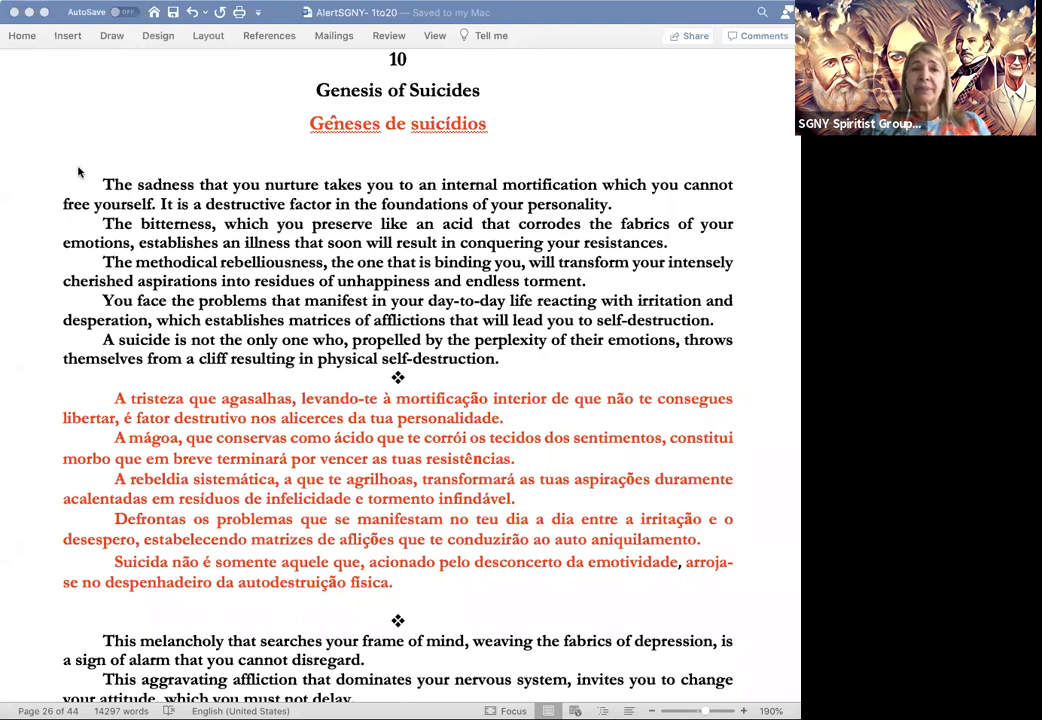
mouse_move(758, 294)
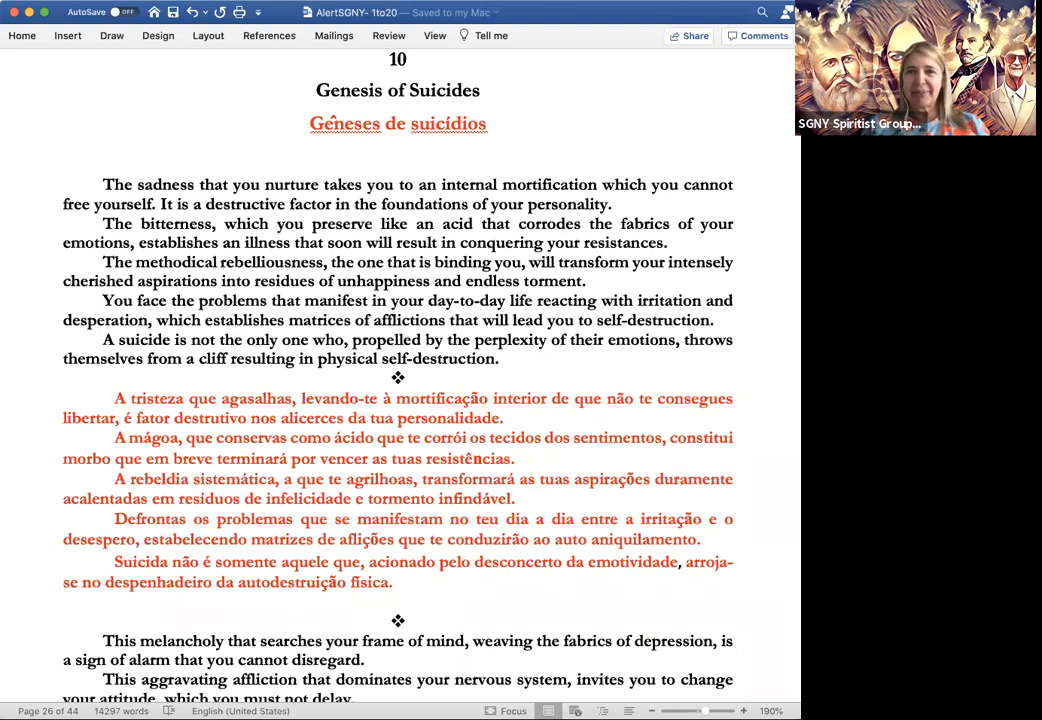
mouse_move(664, 164)
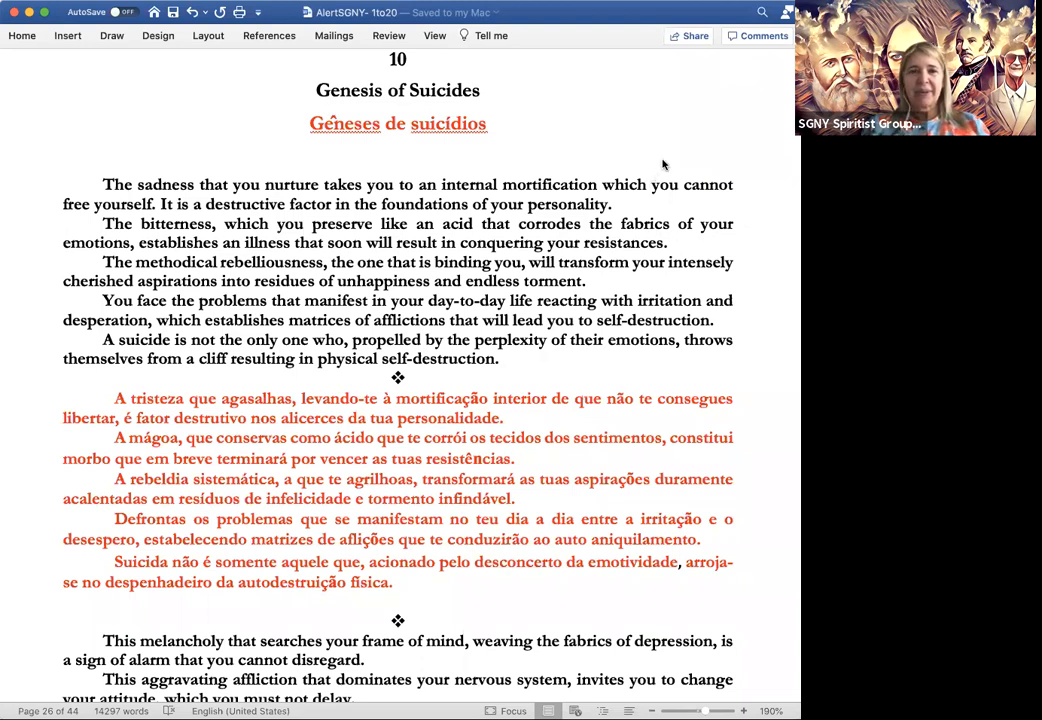
mouse_move(616, 164)
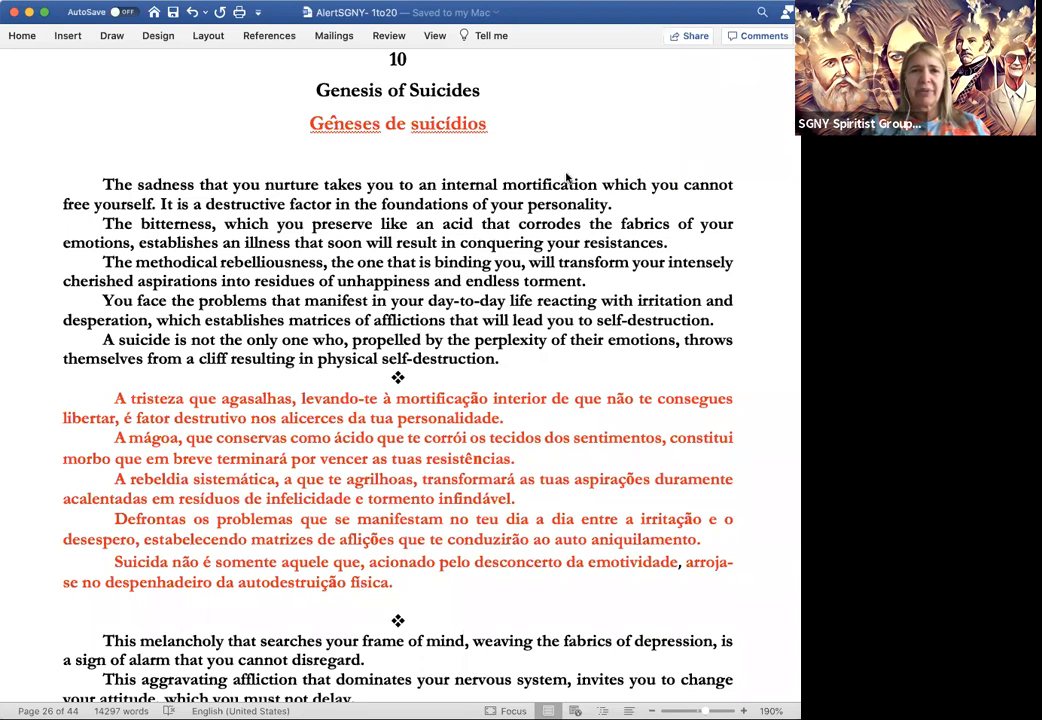
mouse_move(684, 170)
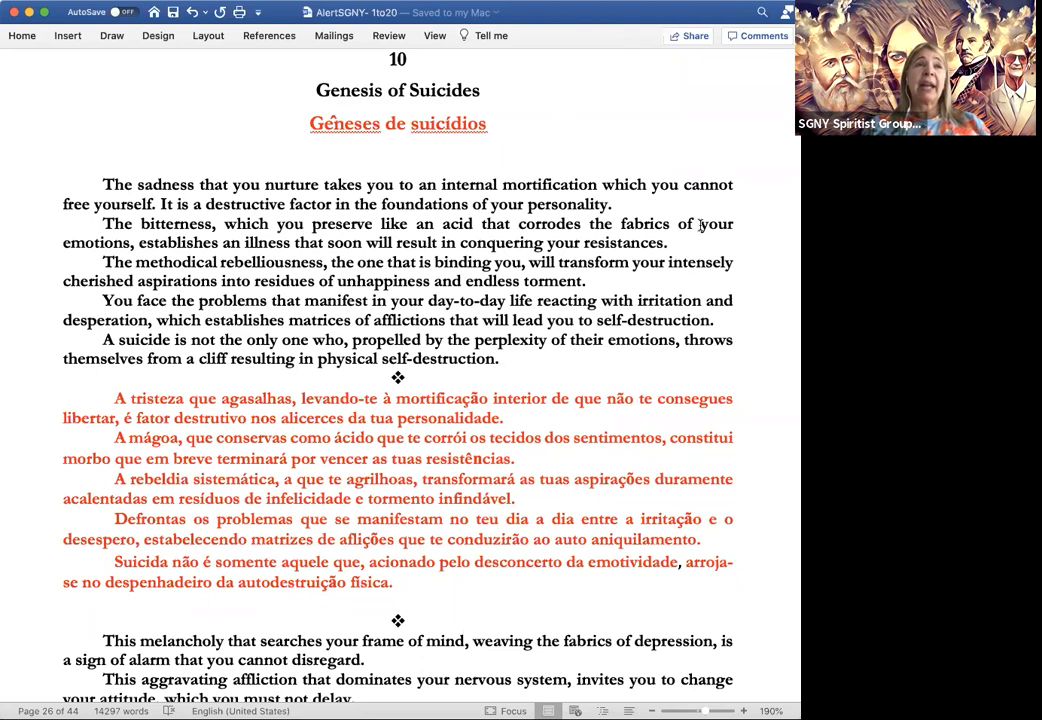
mouse_move(684, 274)
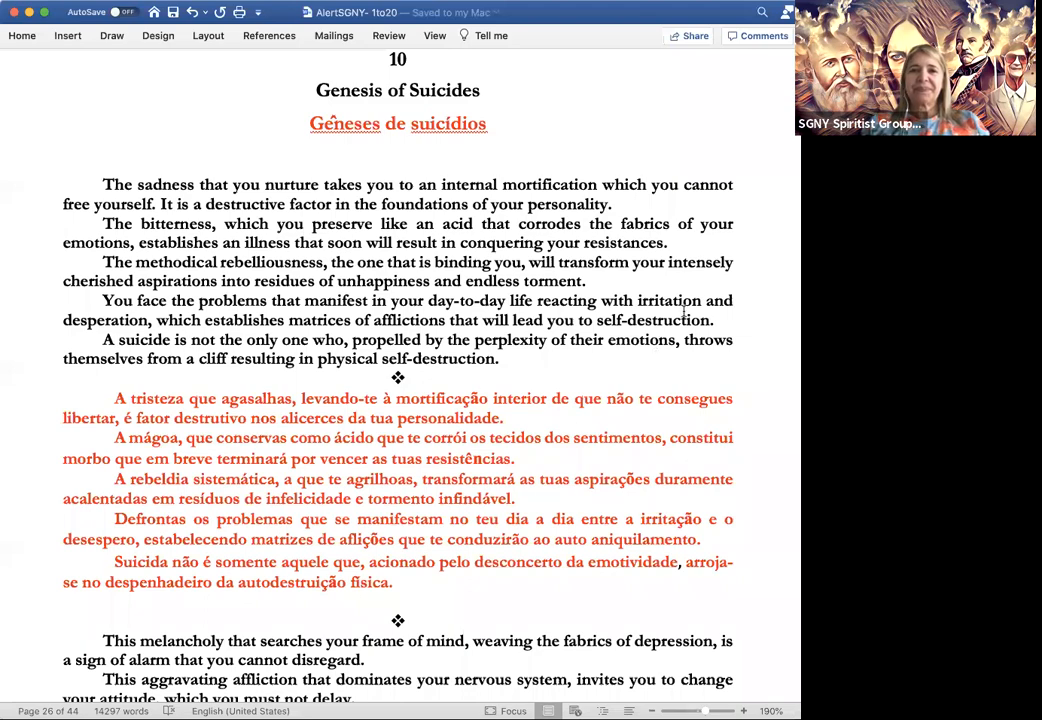
scroll("down", 3)
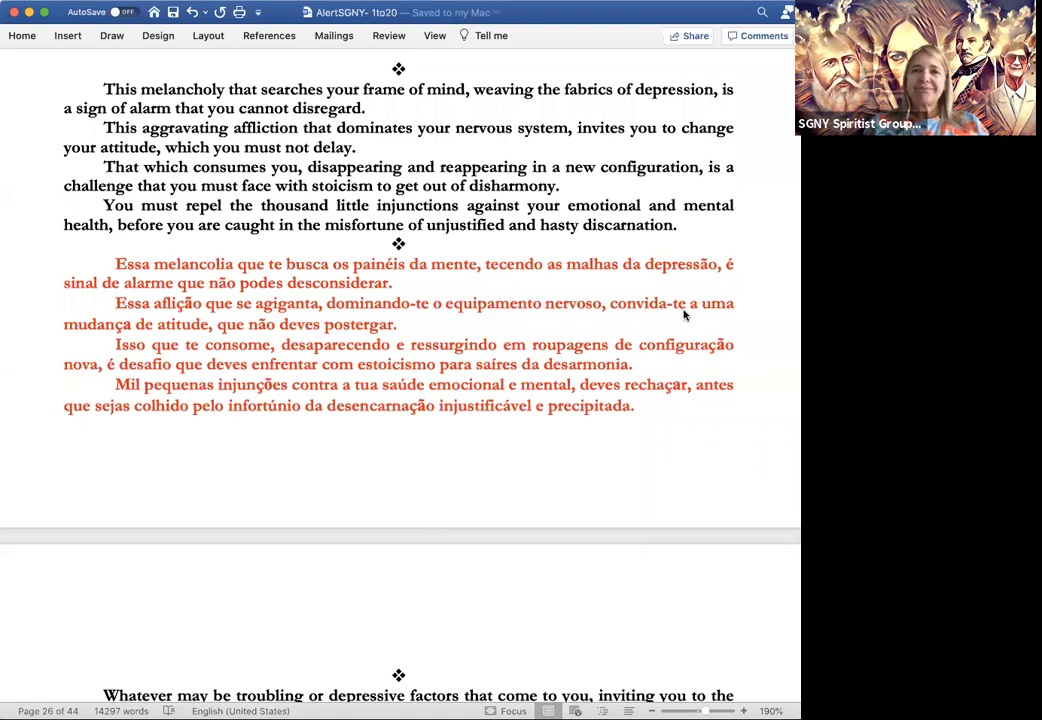
- Scroll past the page break to the 'Whatever may be troubling' paragraphs and their Portuguese version
scroll("up", 3)
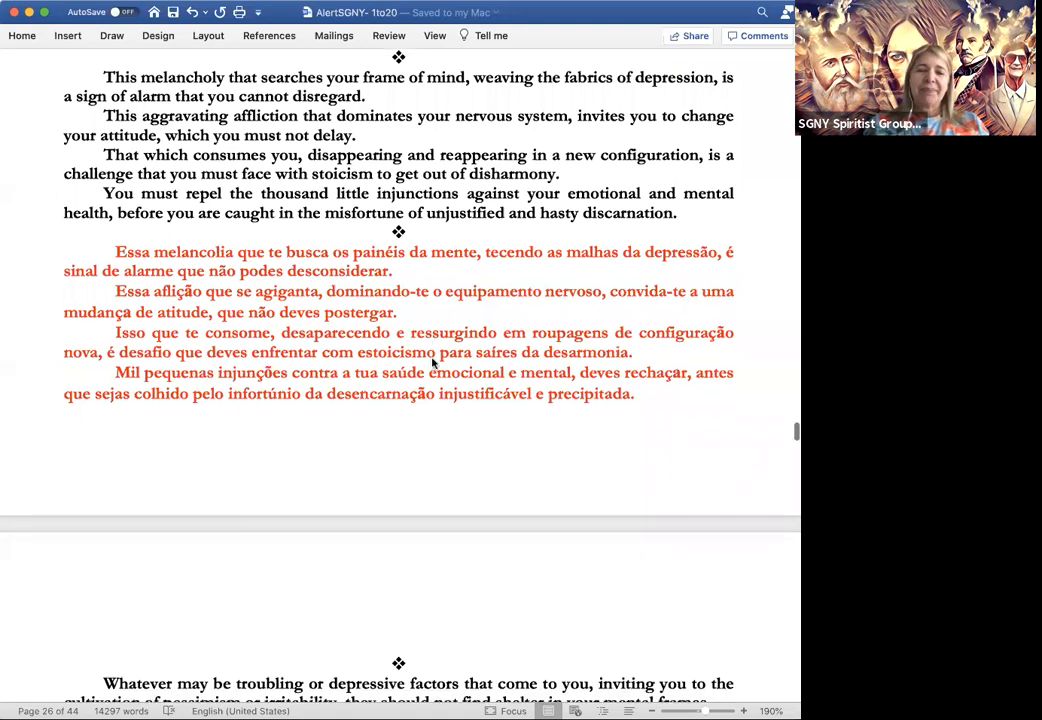
scroll("down", 3)
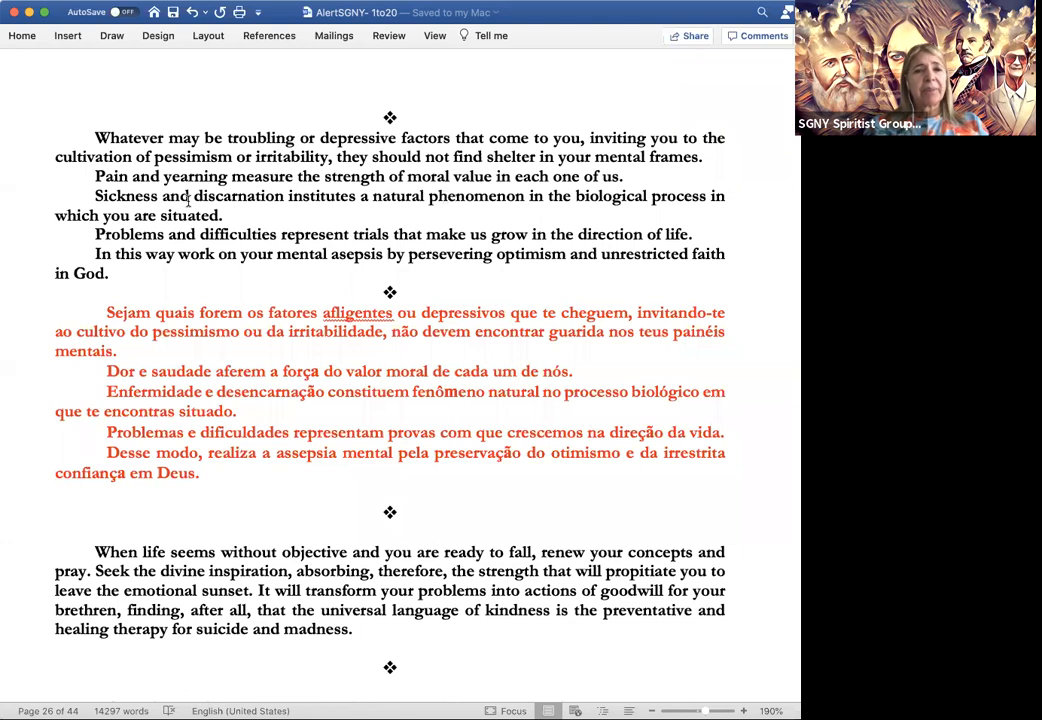
mouse_move(316, 230)
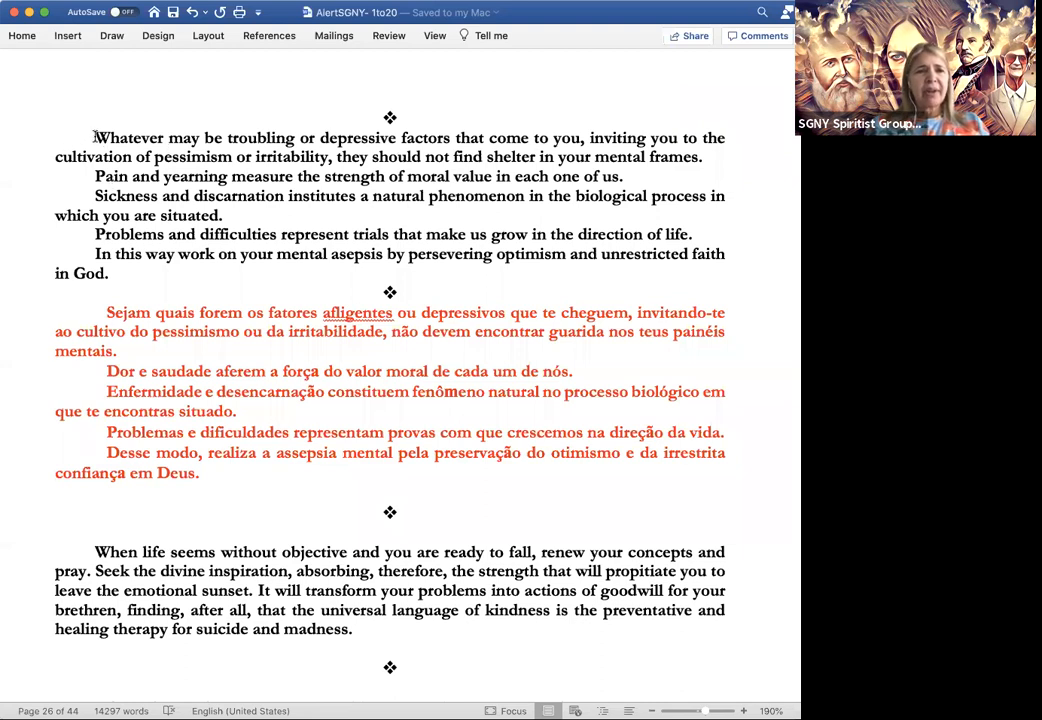
- Select the English sentences from 'Whatever may be troubling' to 'each one of us.', then clear the selection
left_click_drag(94, 138, 620, 176)
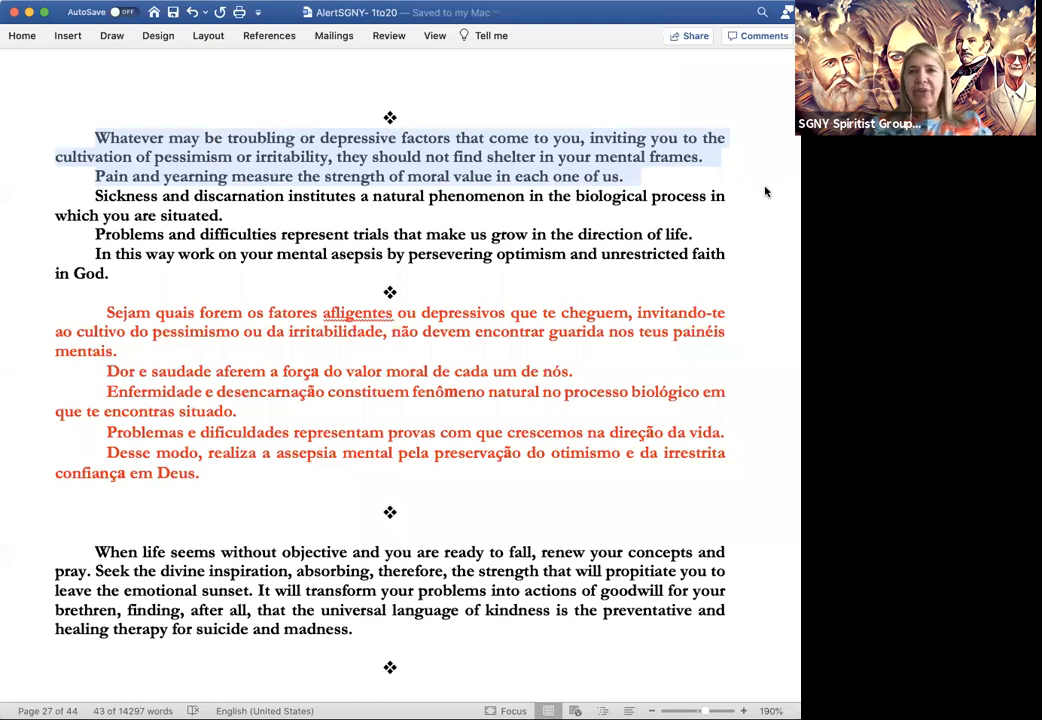
mouse_move(616, 60)
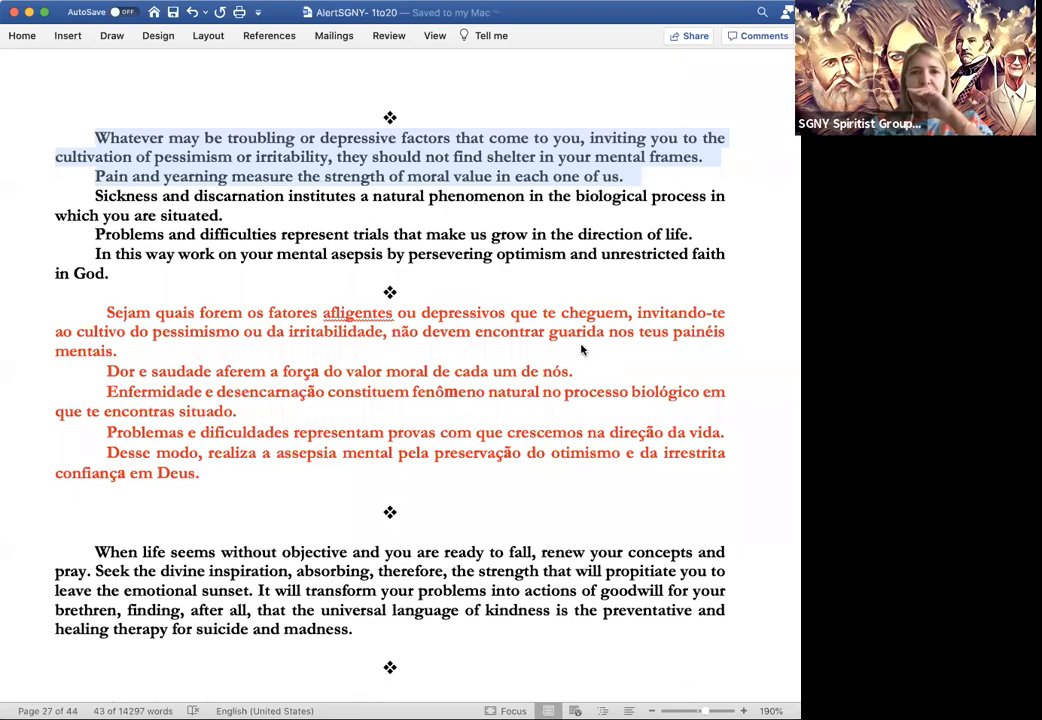
mouse_move(620, 62)
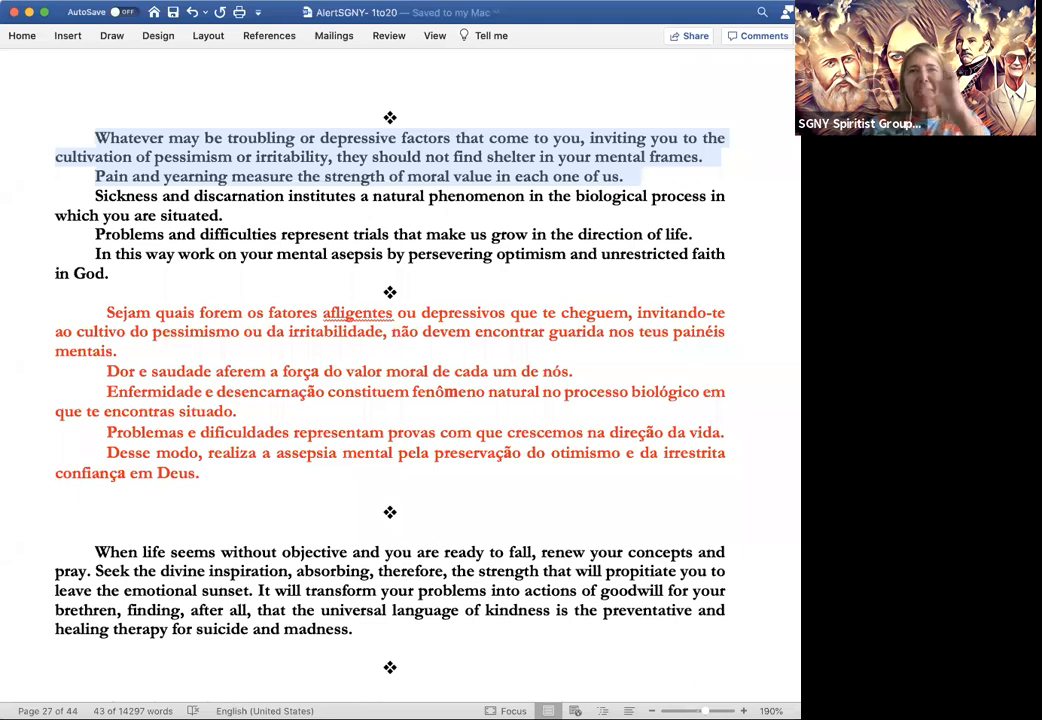
left_click(732, 196)
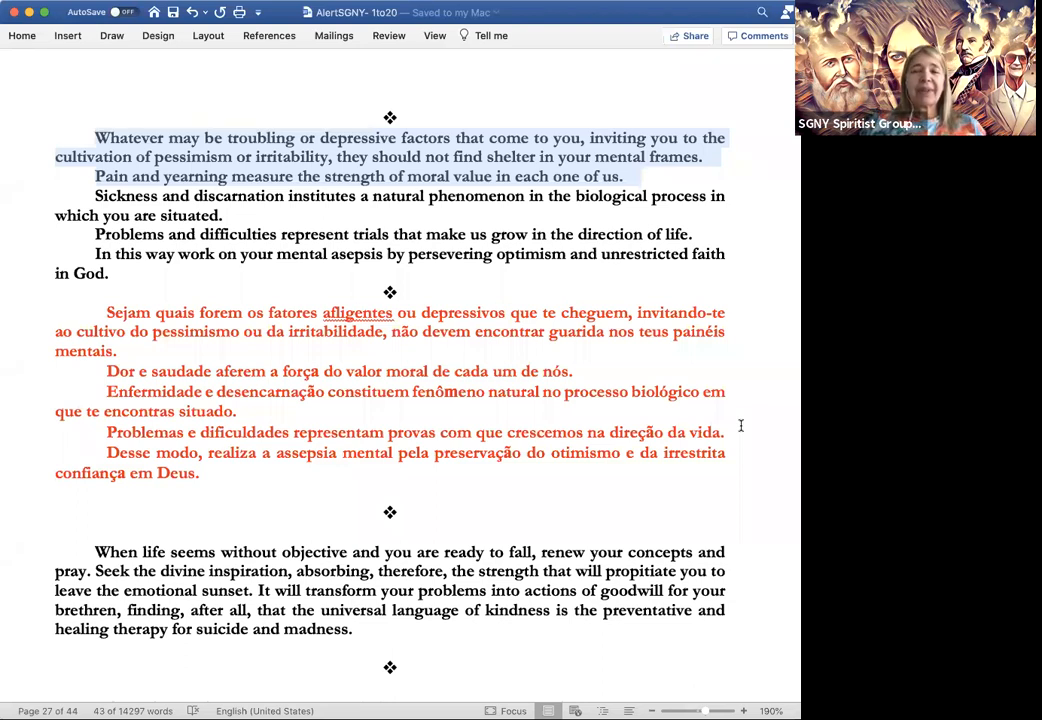
mouse_move(740, 428)
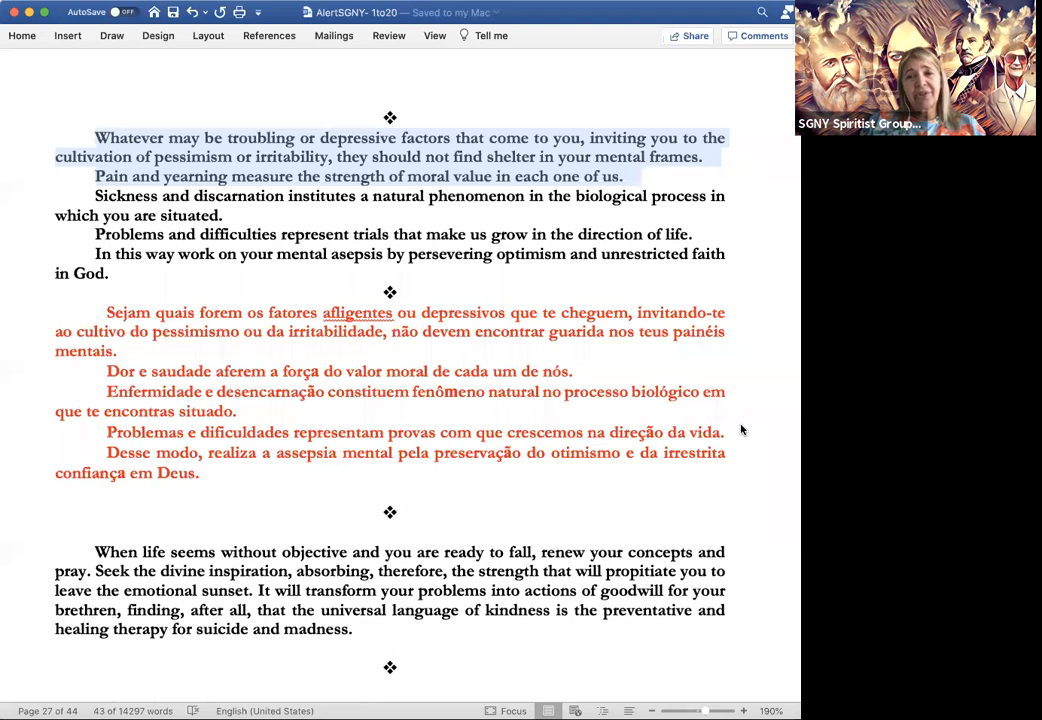
mouse_move(772, 140)
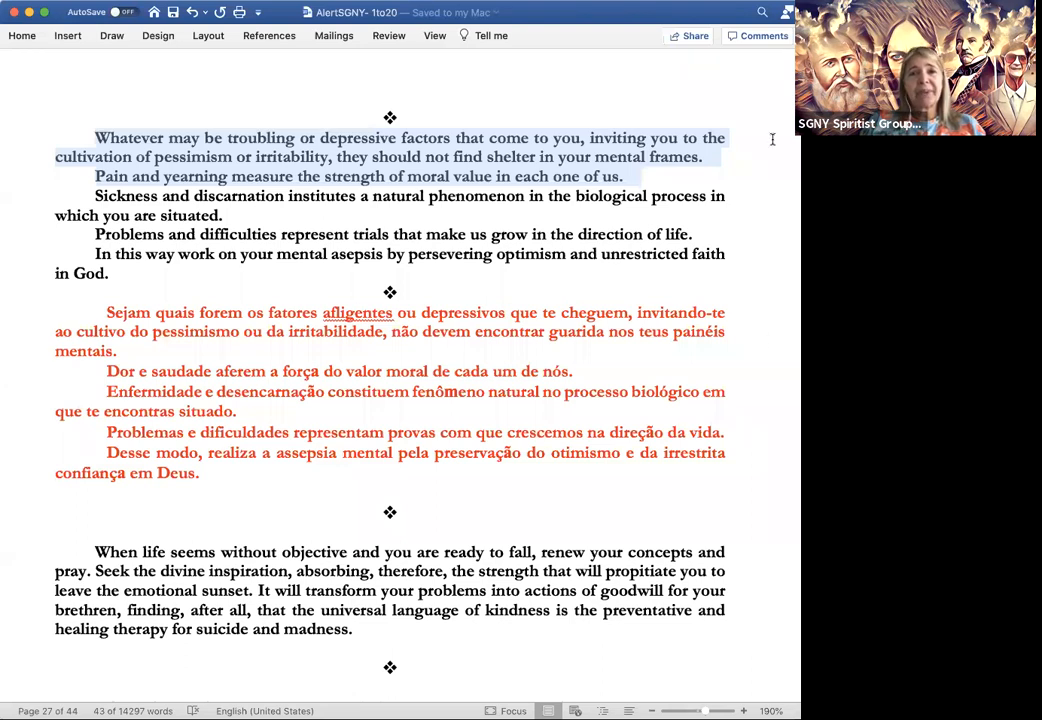
mouse_move(582, 290)
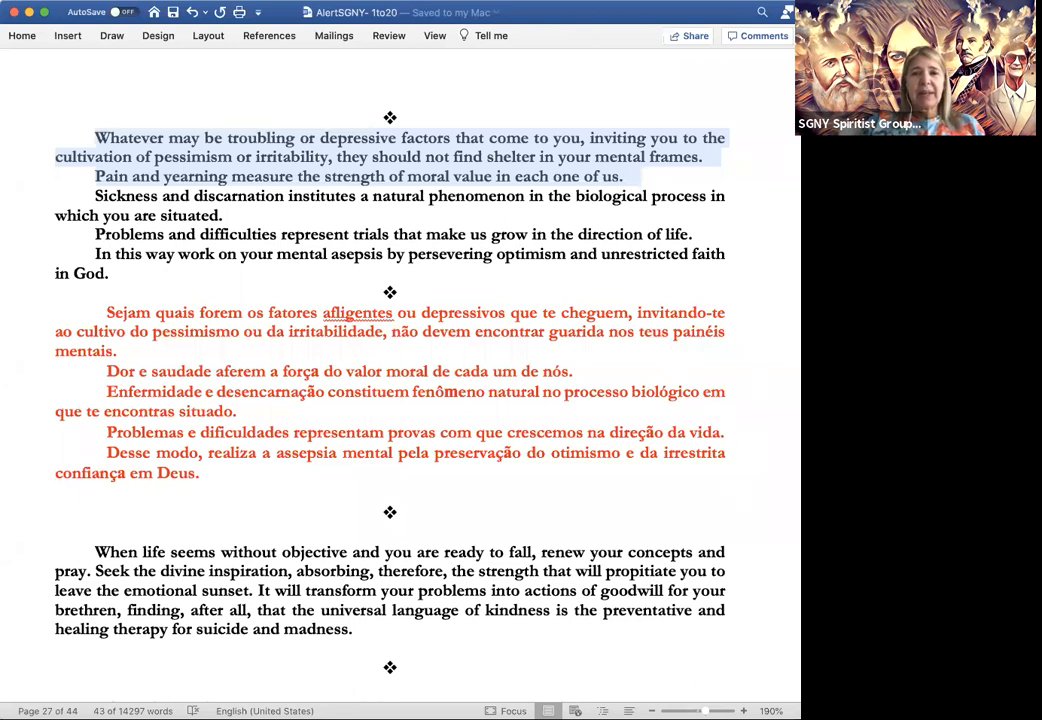
- Scroll until the Portuguese paragraph 'Quando a vida te parecer sem objetivo' is in view
scroll("down", 3)
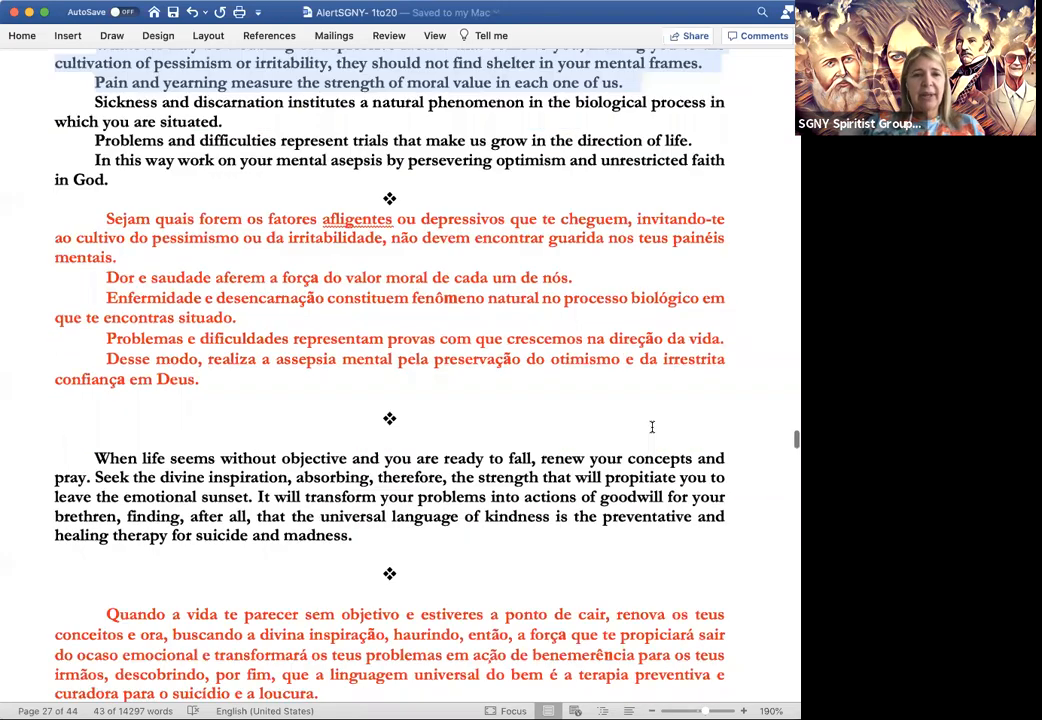
scroll("down", 3)
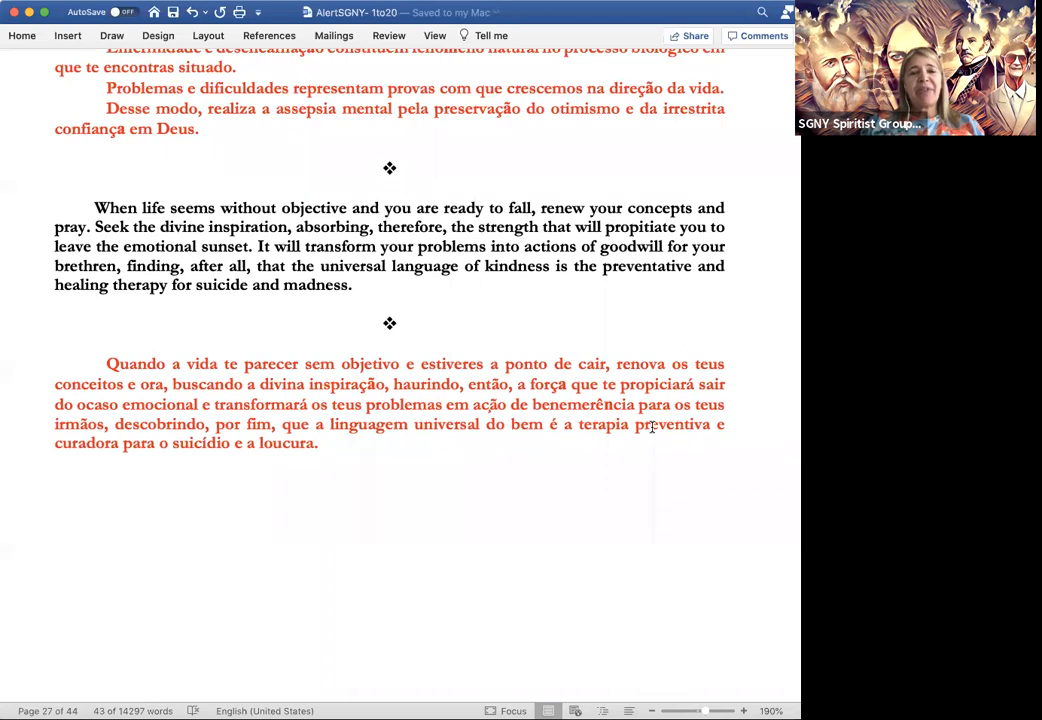
scroll("up", 3)
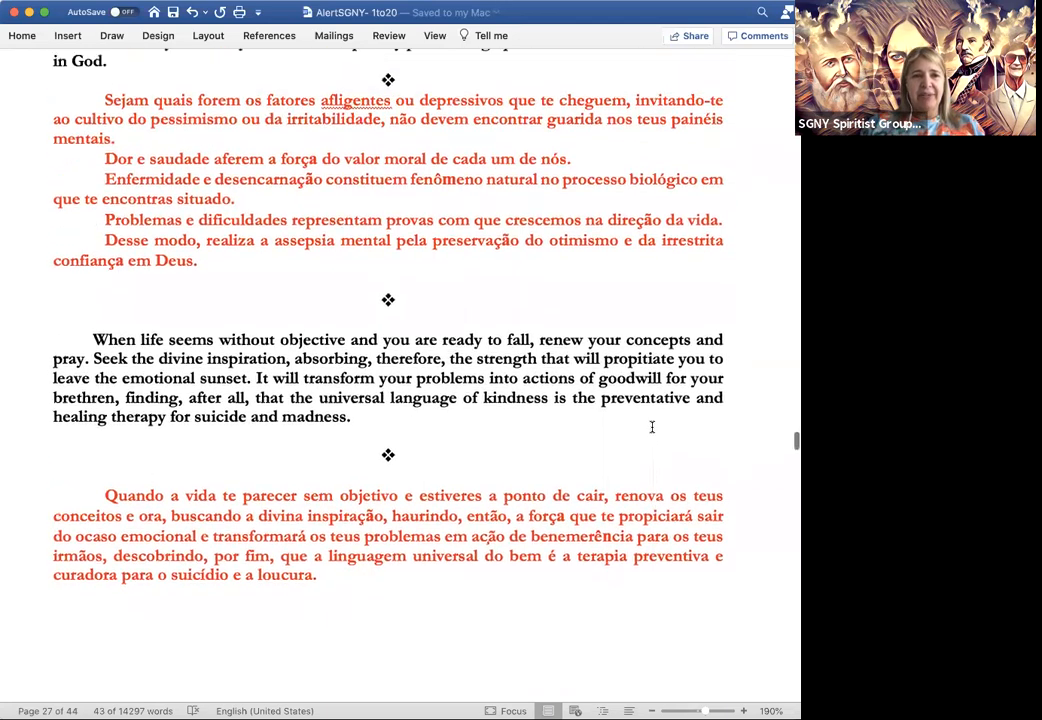
scroll("up", 3)
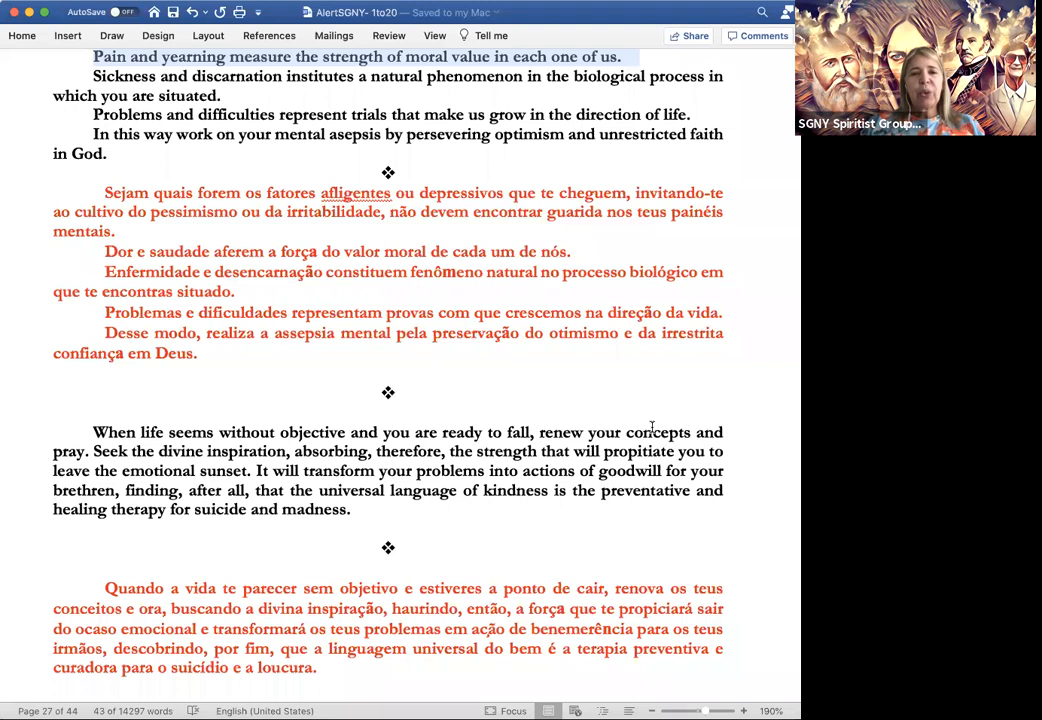
mouse_move(758, 316)
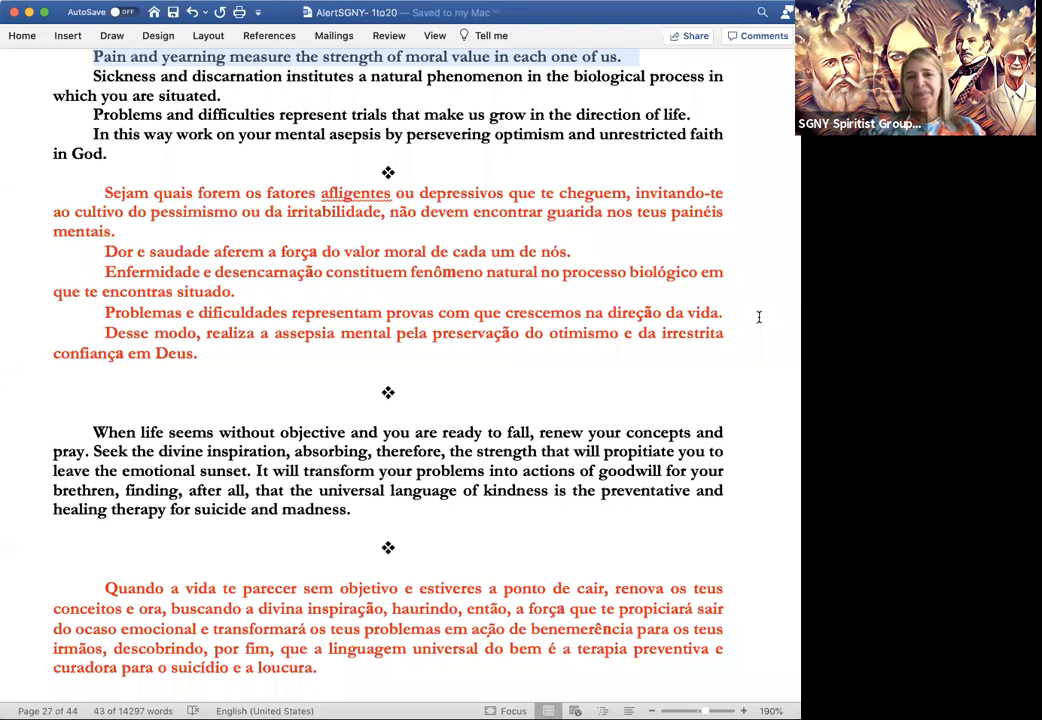
mouse_move(430, 360)
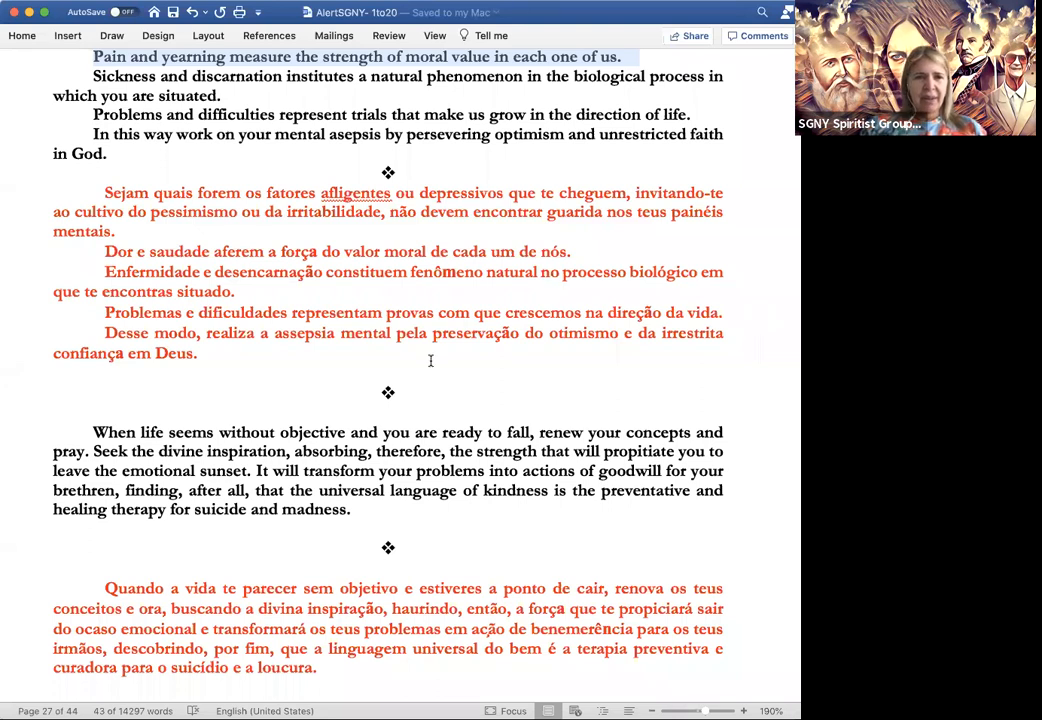
scroll("down", 3)
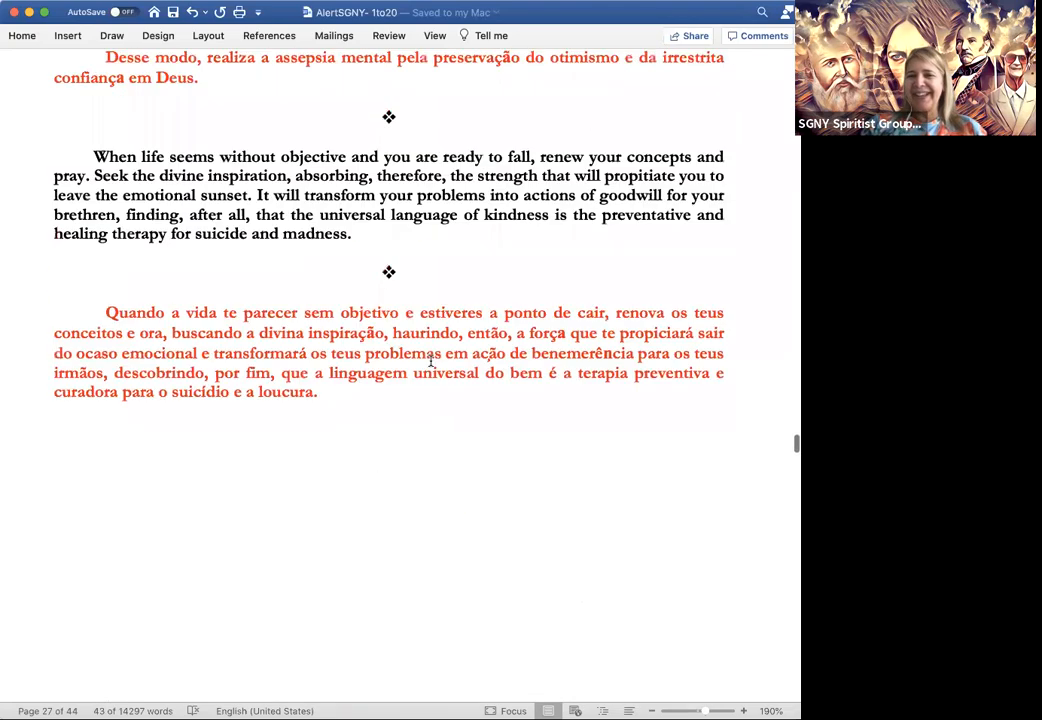
scroll("down", 3)
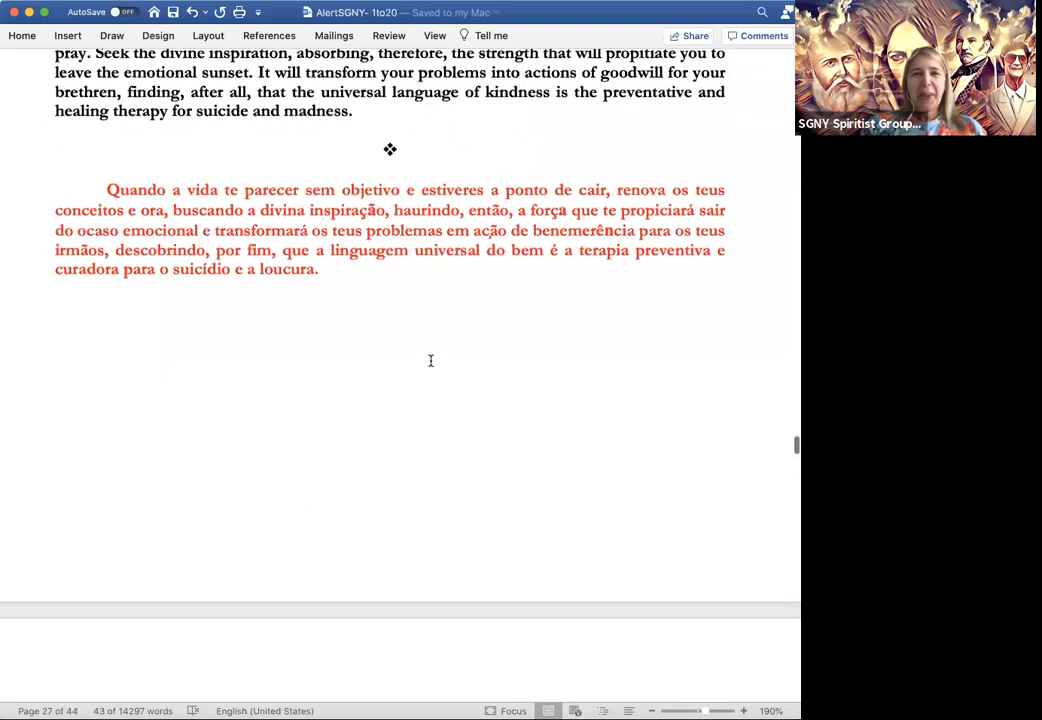
scroll("up", 3)
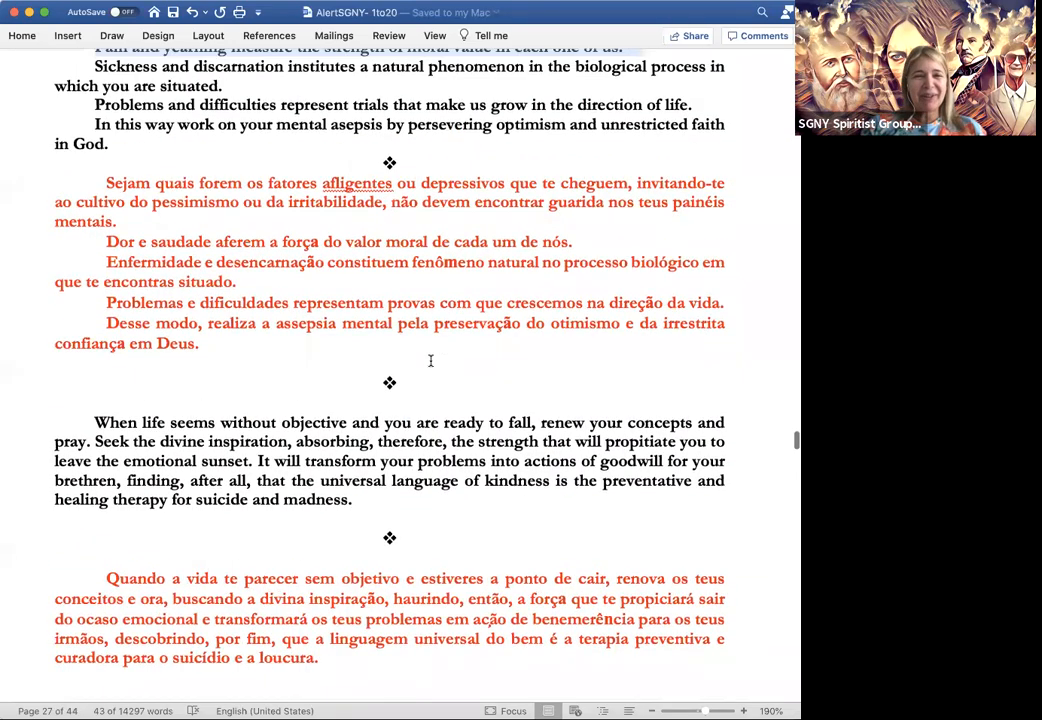
scroll("up", 3)
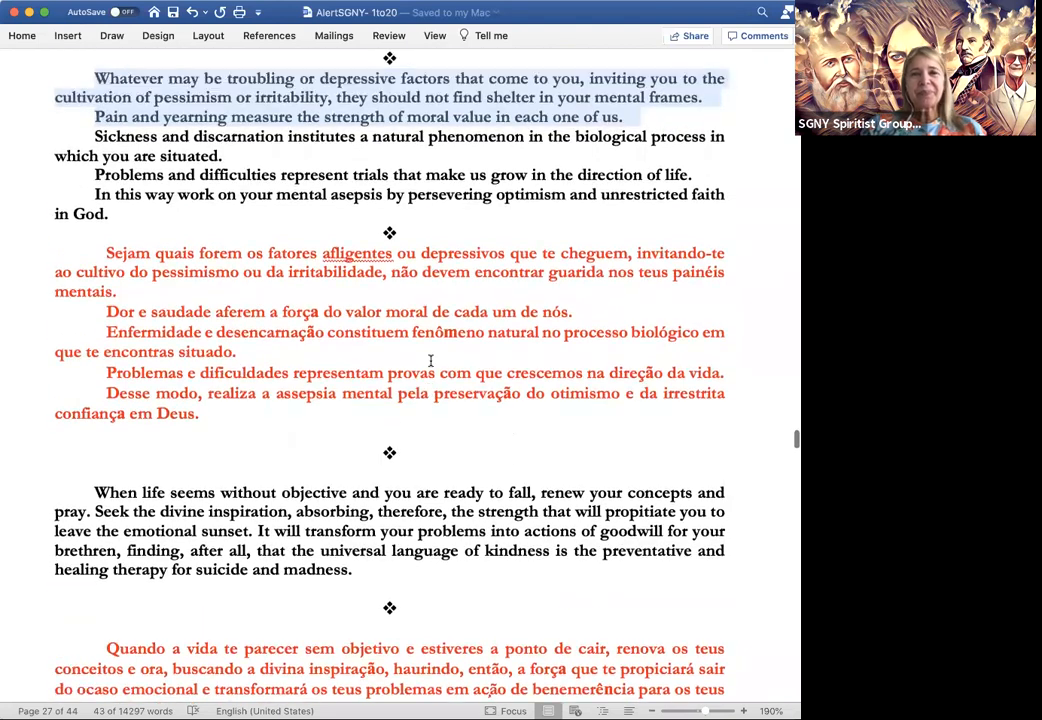